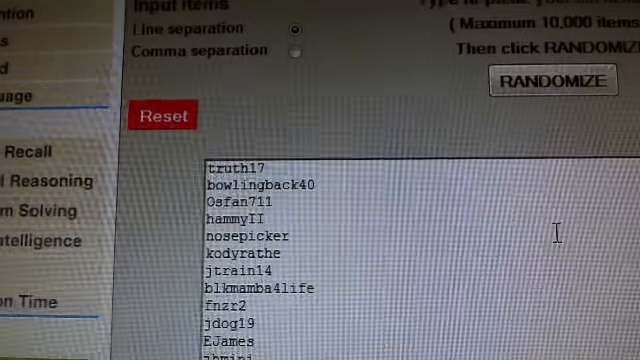
Step: Scroll through the shuffled, numbered username list in Random List Generator
scroll("down", 3)
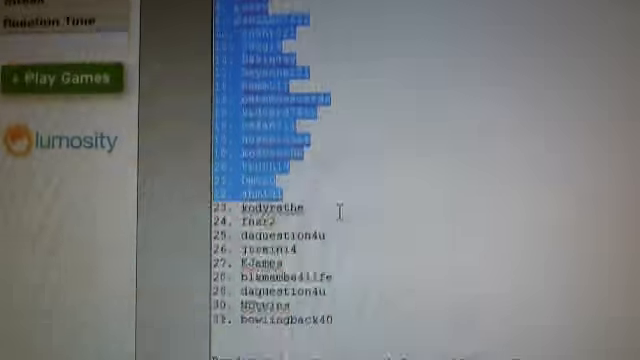
scroll("down", 3)
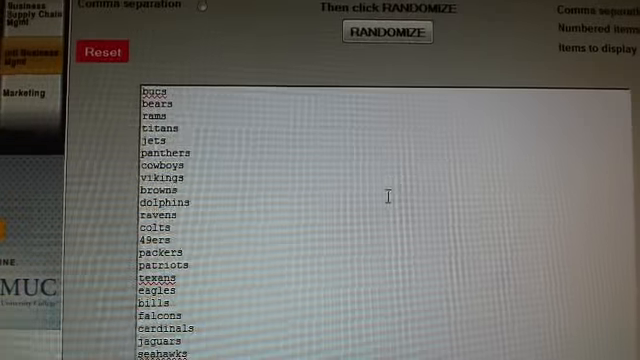
Step: Randomize the entered NFL team names into a numbered list
left_click(389, 31)
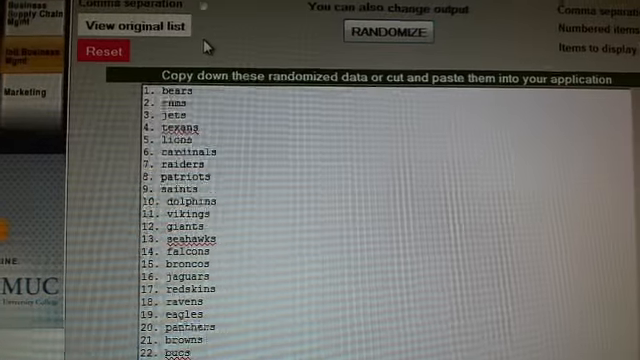
left_click(384, 39)
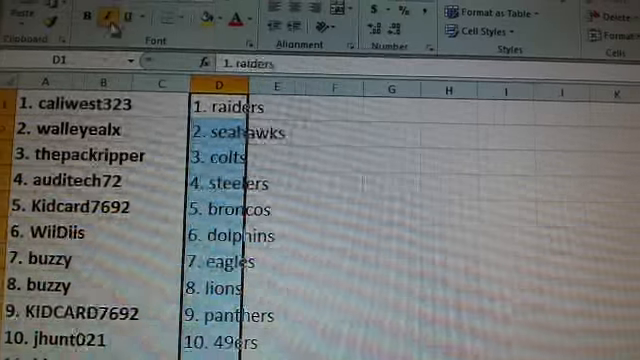
Step: Scroll the sheet to review the NFL teams in column D, with pairing 17 at the bottom
scroll("down", 3)
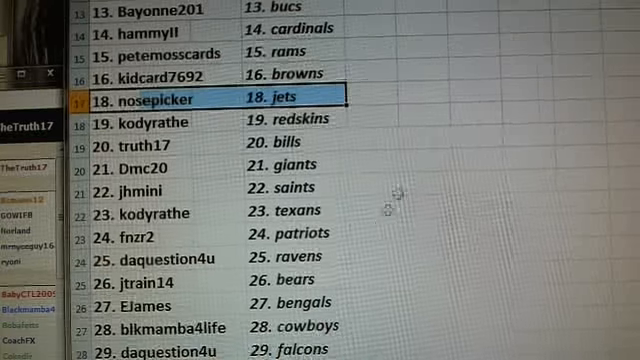
scroll("down", 3)
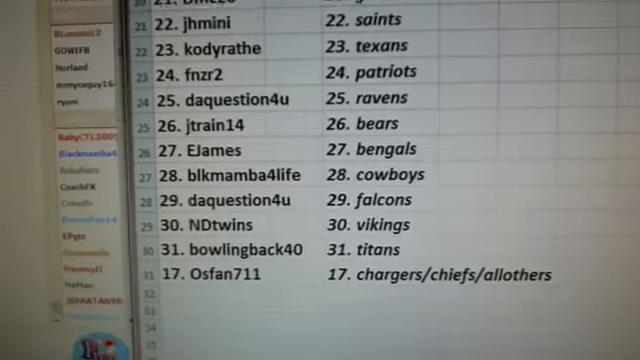
scroll("up", 3)
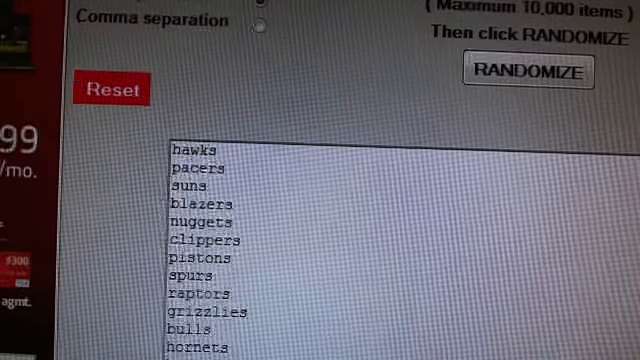
Step: Randomize the NBA team list into numbered order
scroll("down", 3)
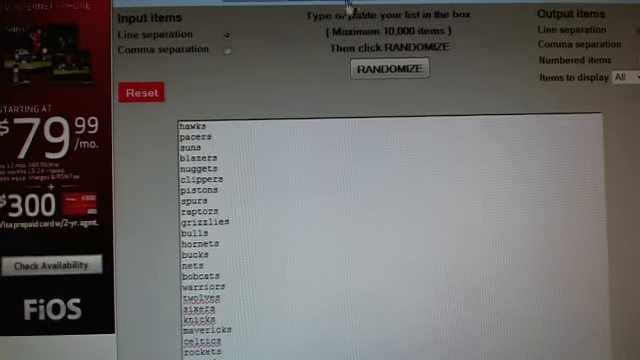
left_click(393, 70)
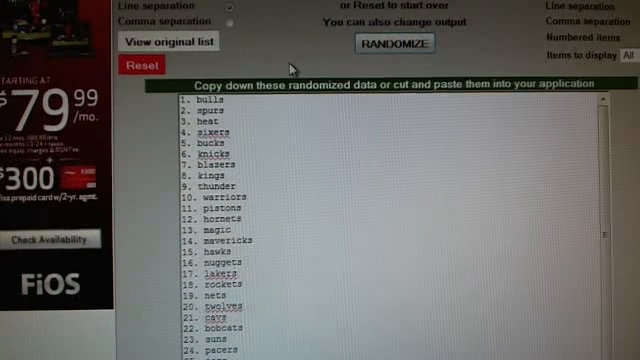
left_click(398, 41)
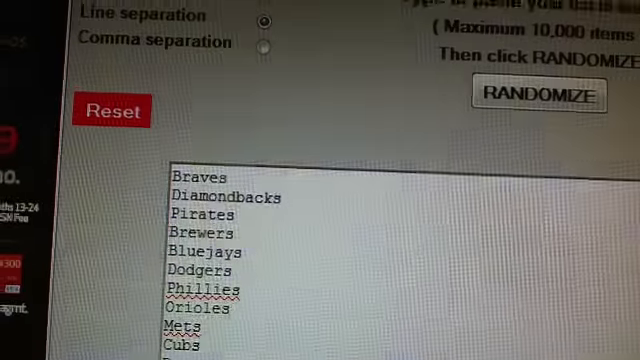
Step: Randomize the MLB team list into numbered order
left_click(538, 95)
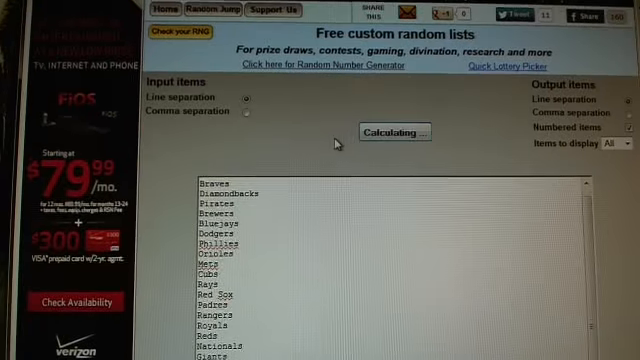
left_click(396, 133)
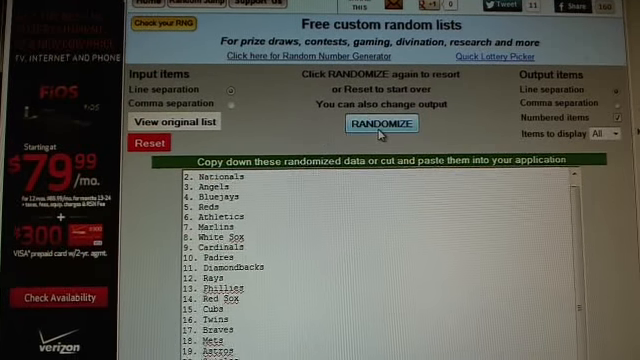
left_click(379, 124)
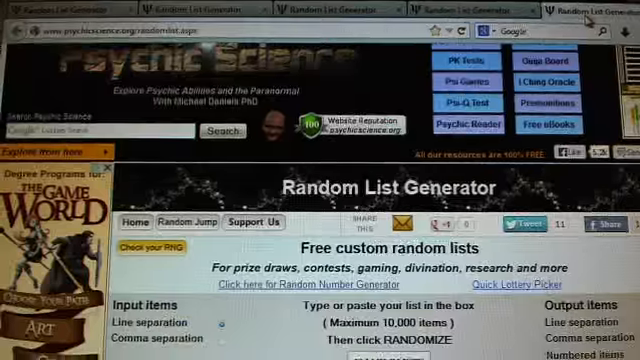
Step: Randomize the NHL team list and bring up copy options for the numbered output
scroll("down", 3)
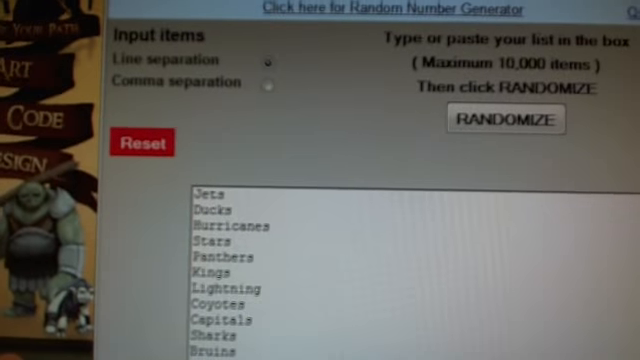
scroll("down", 3)
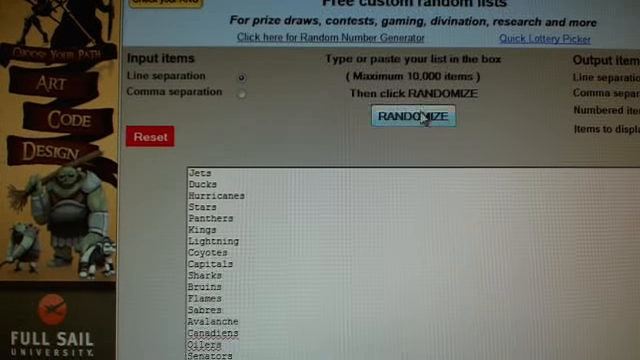
left_click(413, 115)
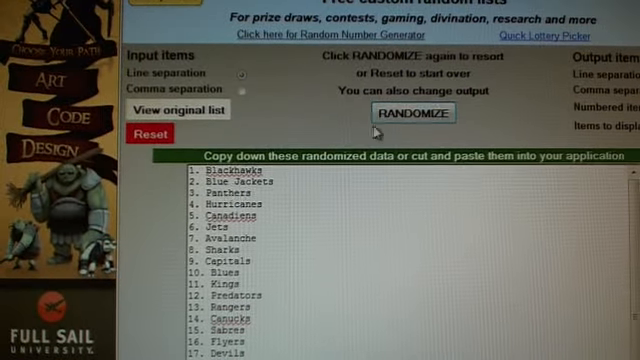
left_click(413, 113)
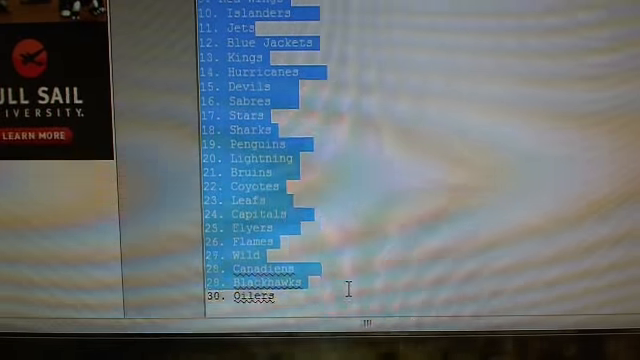
right_click(270, 205)
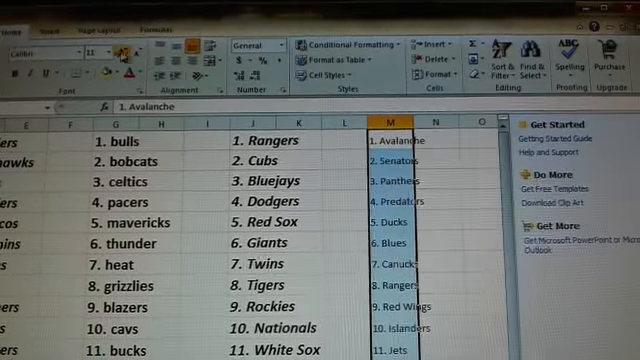
Step: Enlarge the font of the NHL teams in column M to match the other columns
left_click(110, 47)
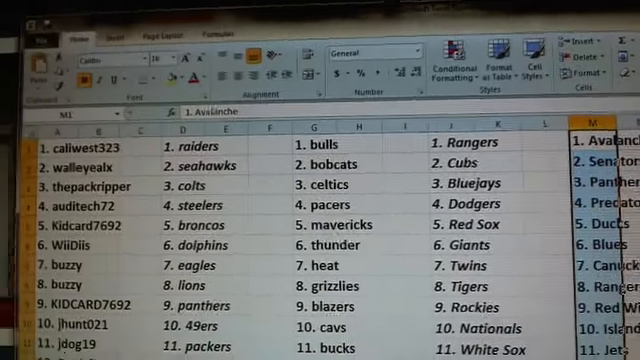
scroll("down", 3)
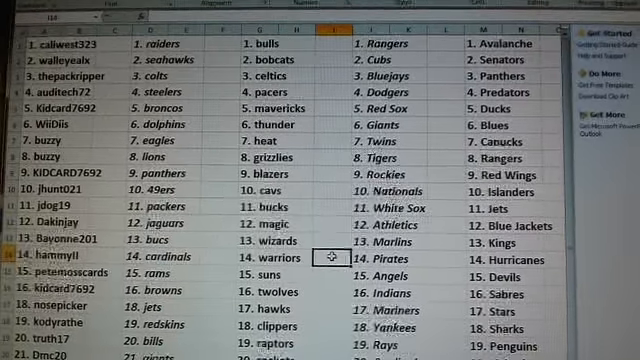
scroll("down", 3)
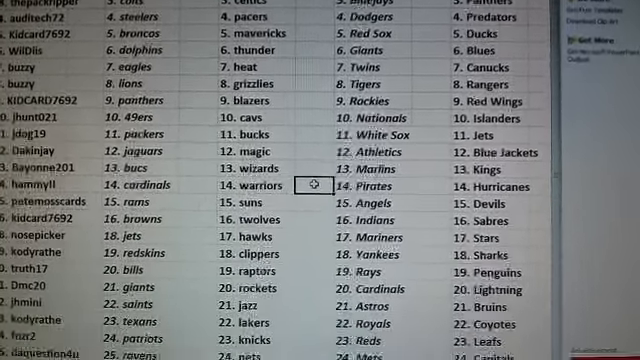
scroll("down", 3)
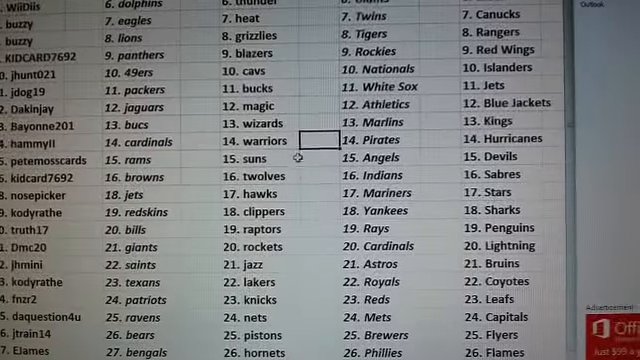
scroll("down", 3)
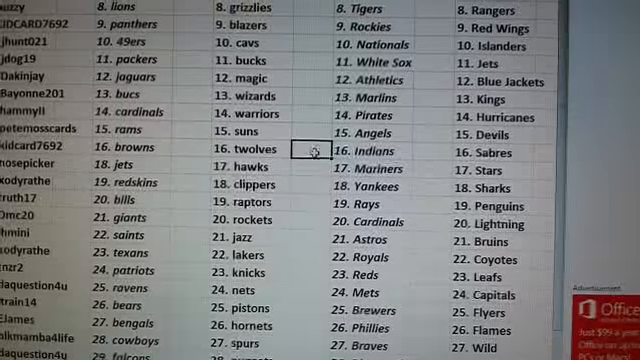
scroll("down", 3)
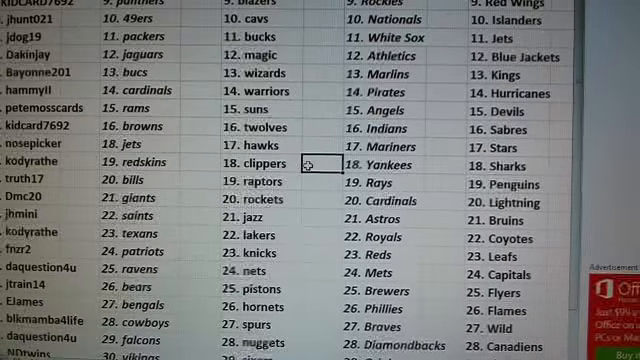
scroll("down", 3)
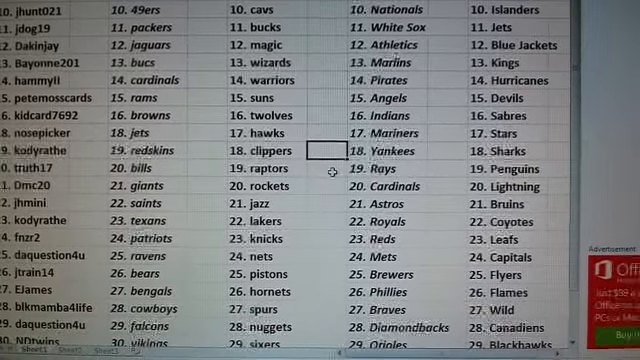
scroll("down", 3)
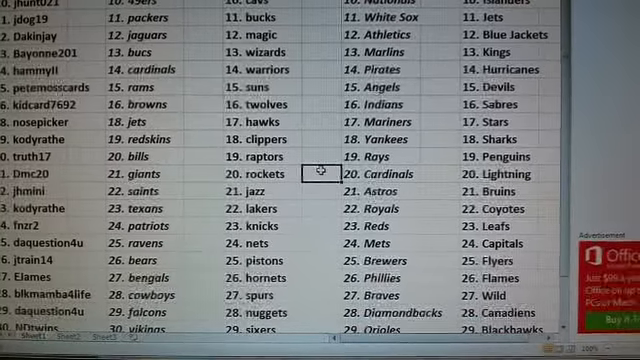
scroll("down", 3)
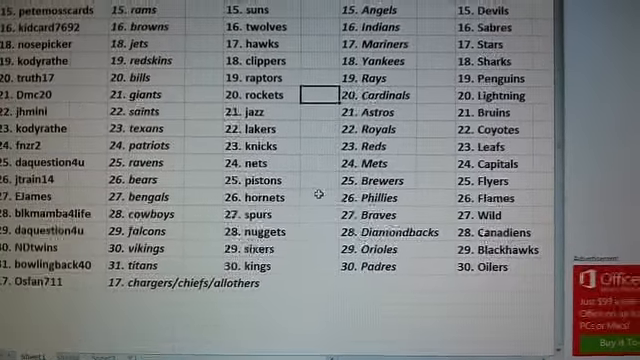